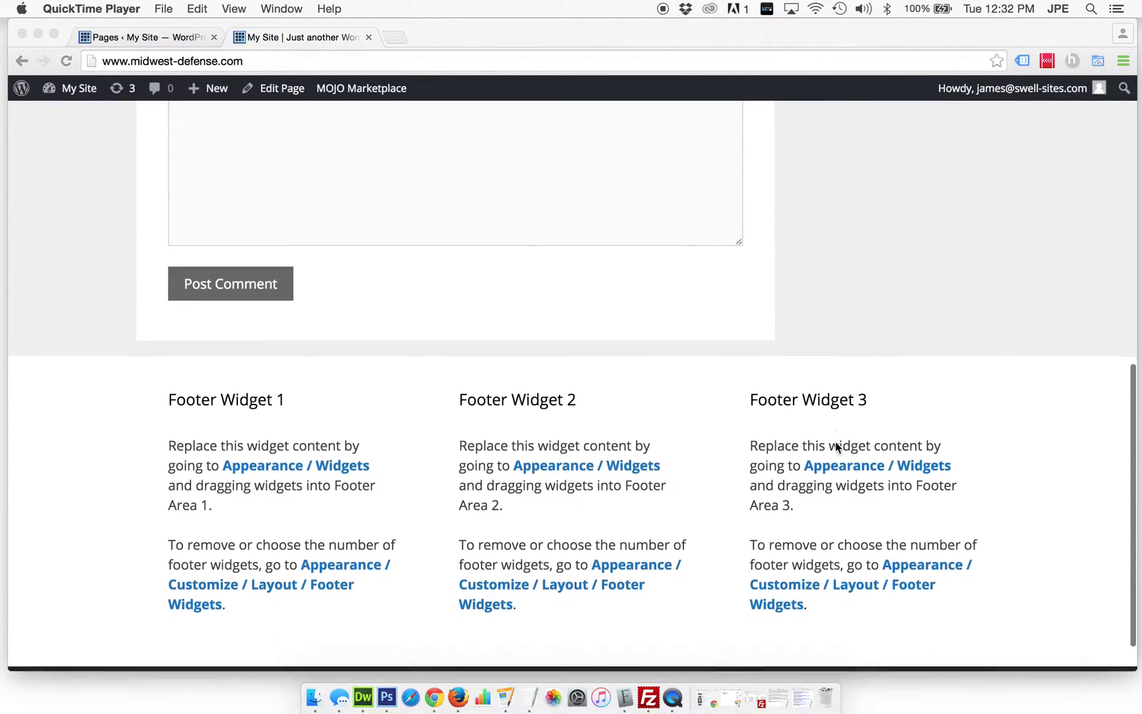
- Launch Customize from the My Site menu and scroll the preview to the three footer widgets
scroll(up, 3)
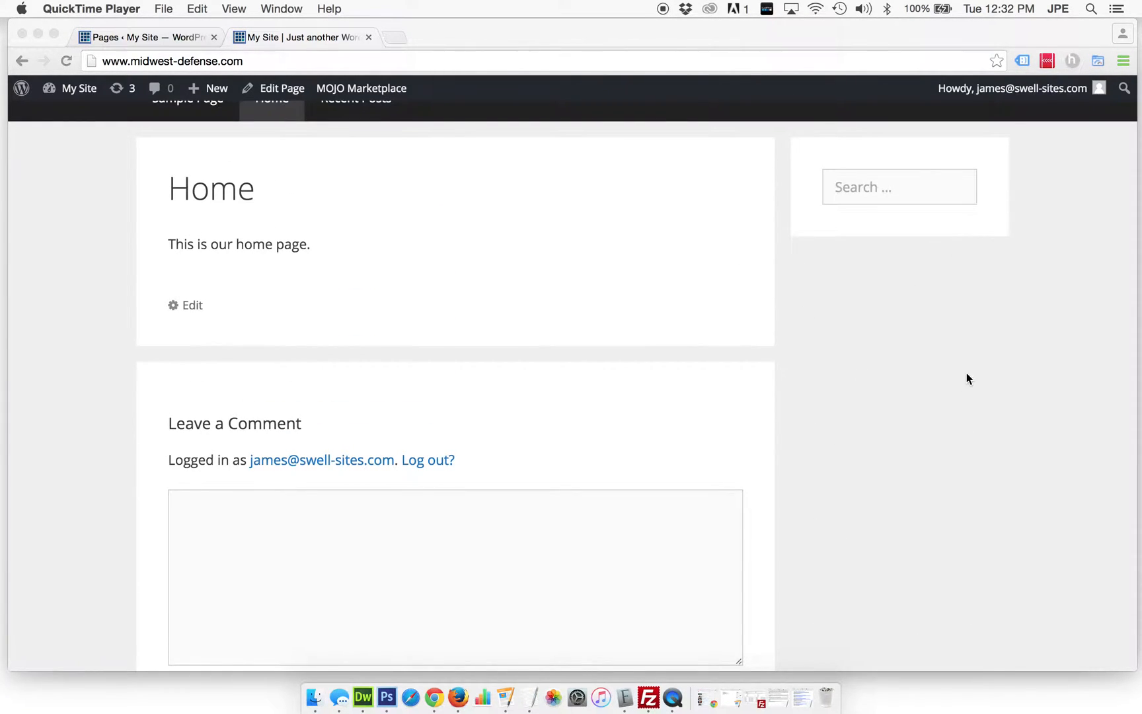
scroll(down, 3)
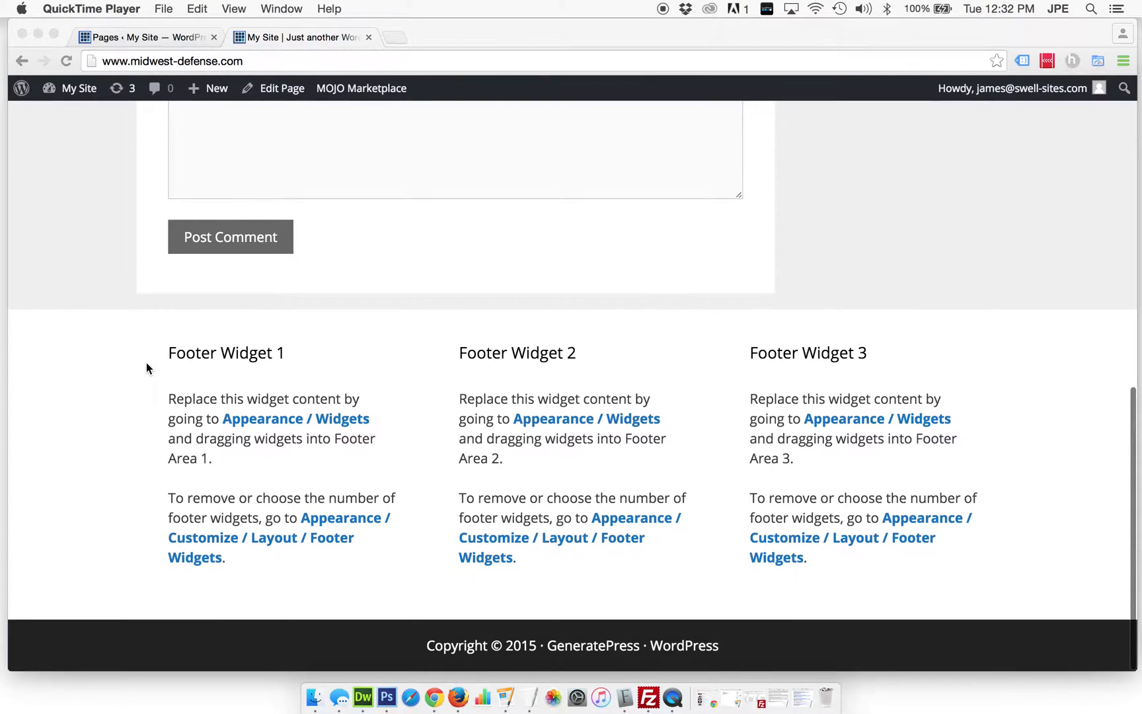
mouse_move(783, 377)
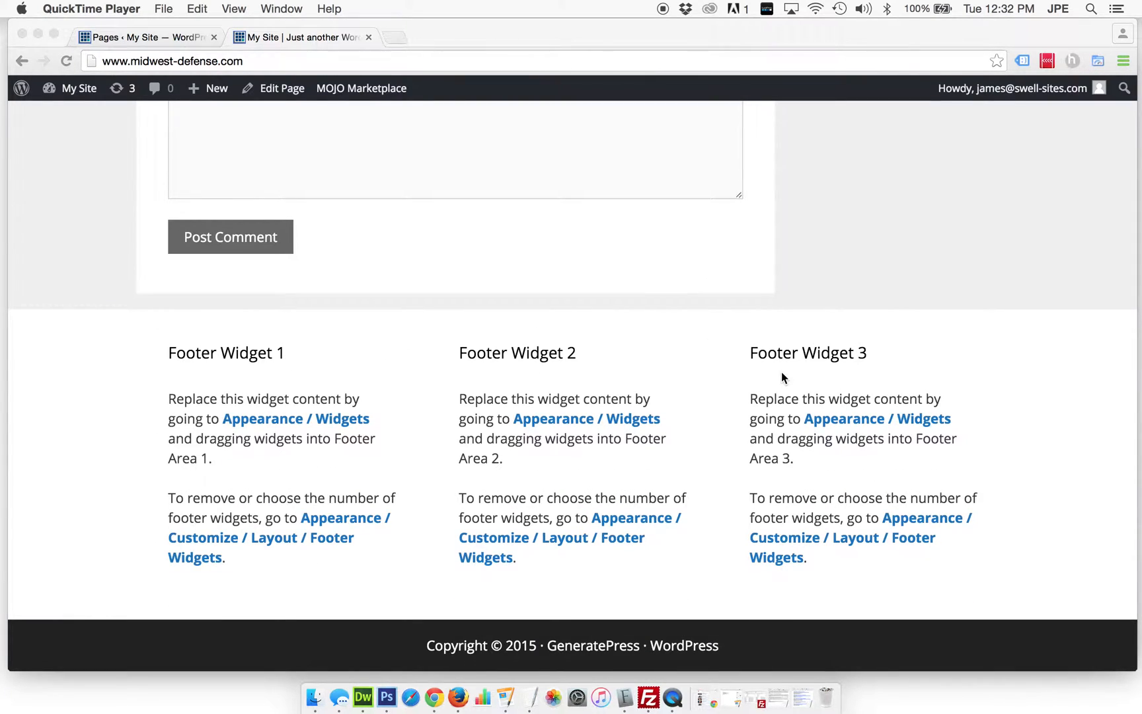
mouse_move(498, 383)
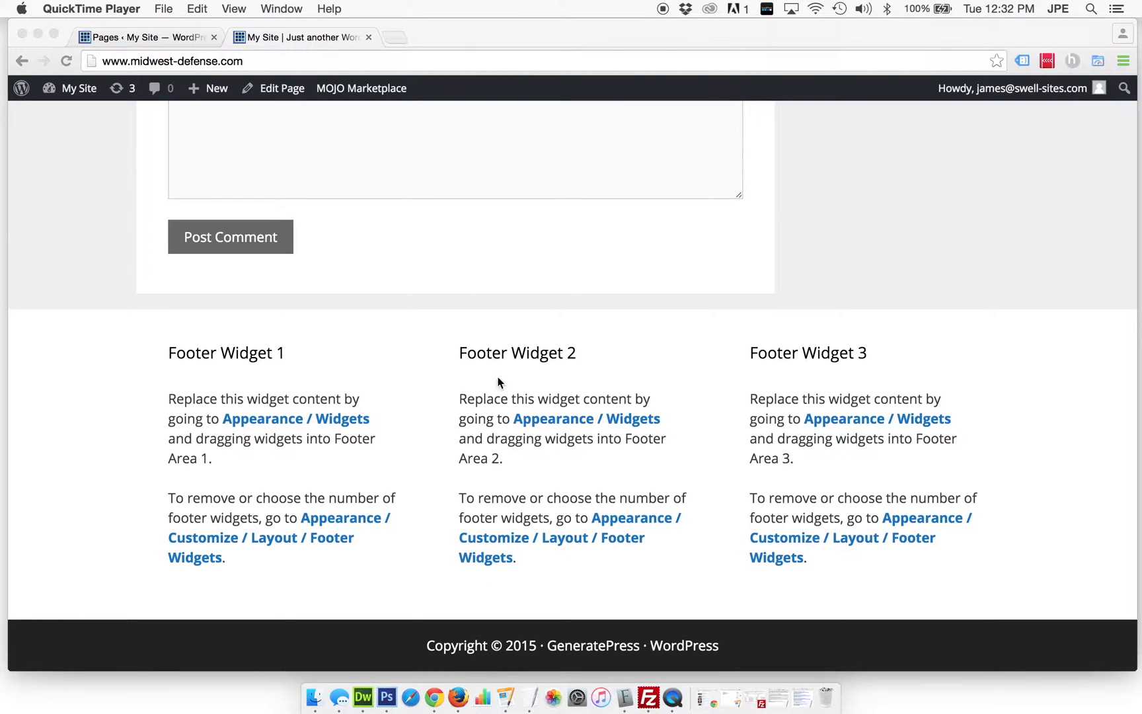
mouse_move(290, 411)
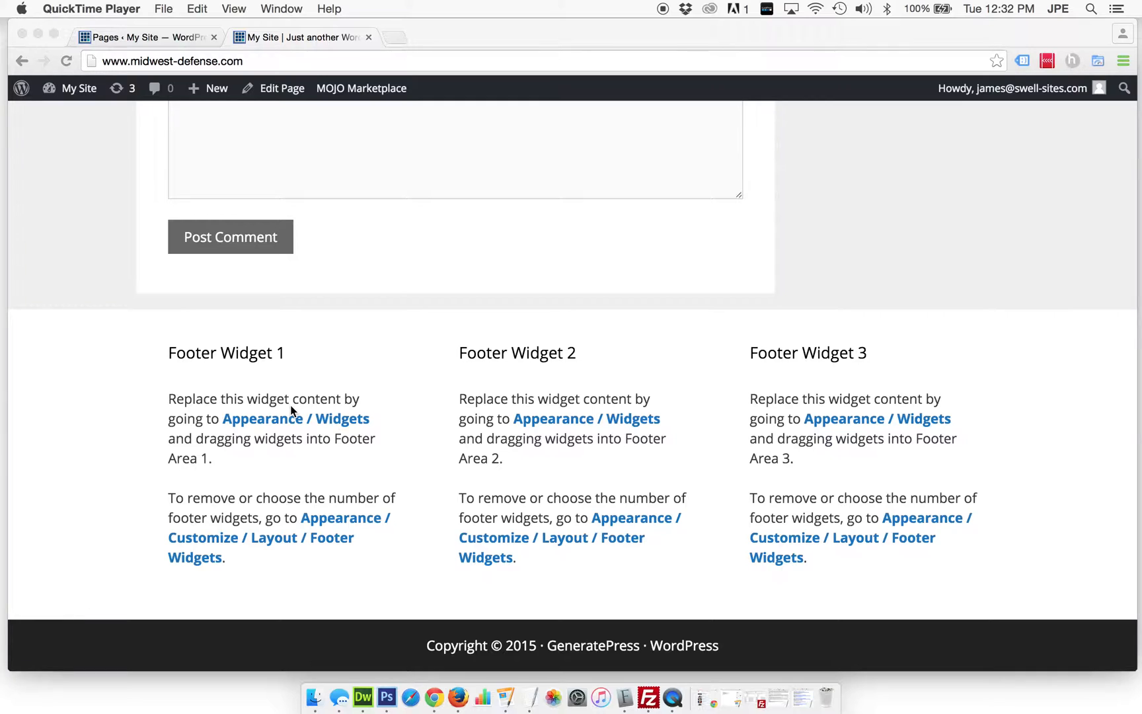
mouse_move(488, 474)
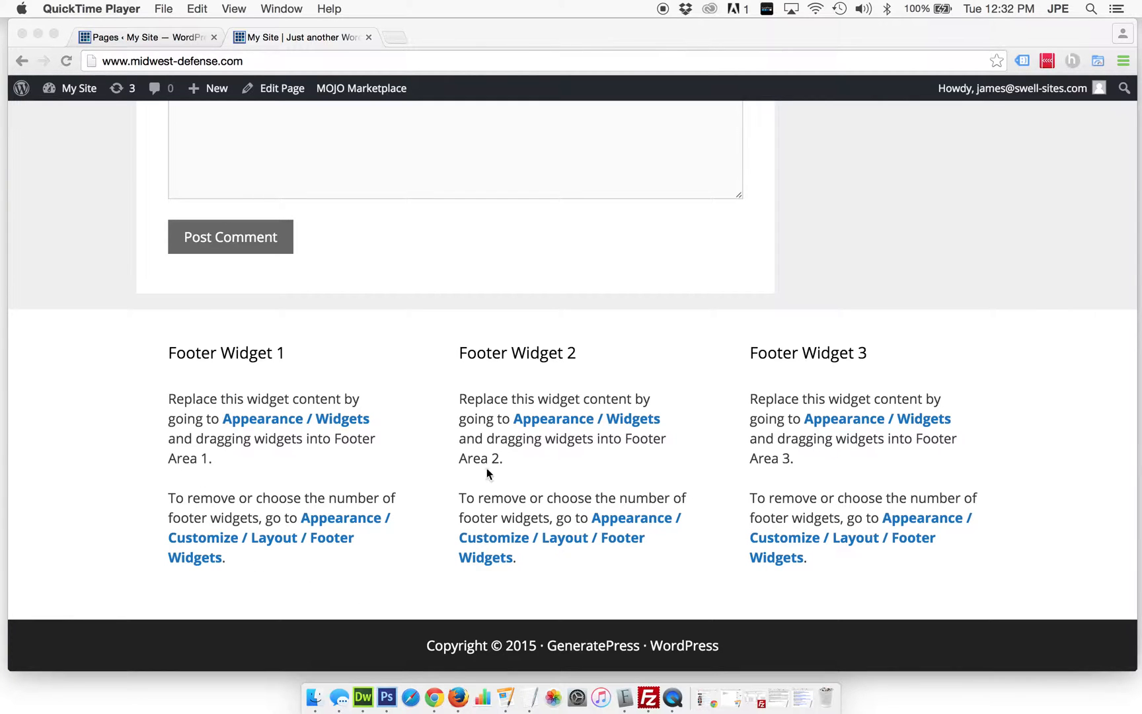
scroll(down, 3)
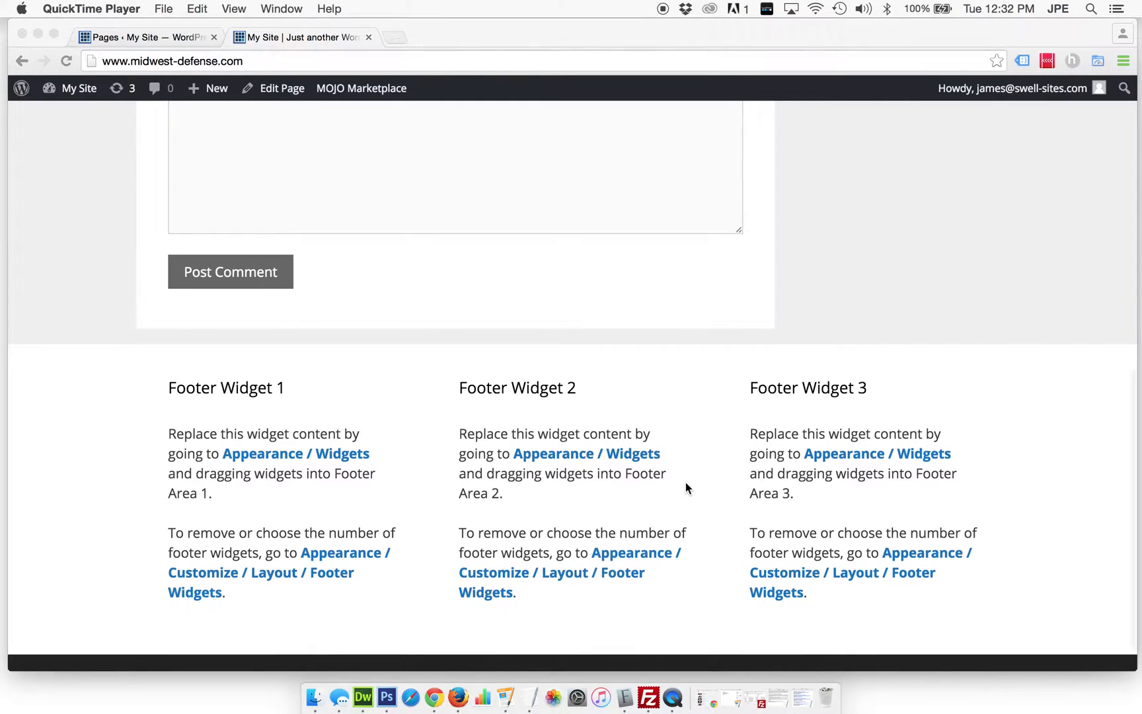
scroll(down, 3)
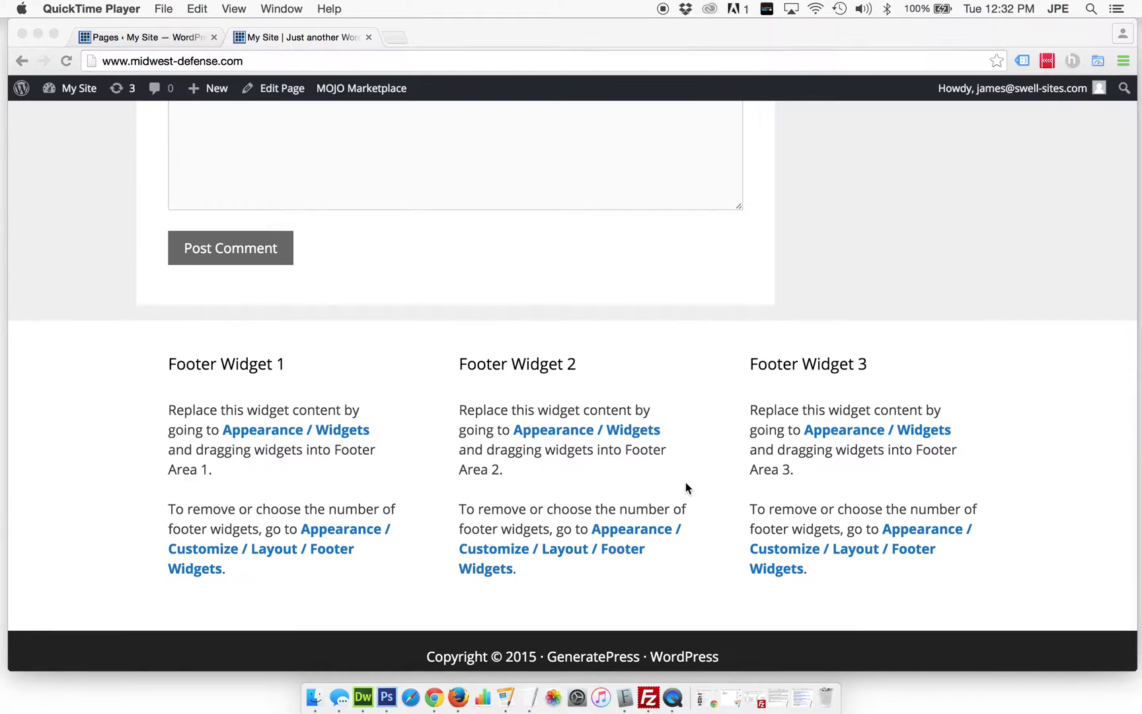
scroll(down, 3)
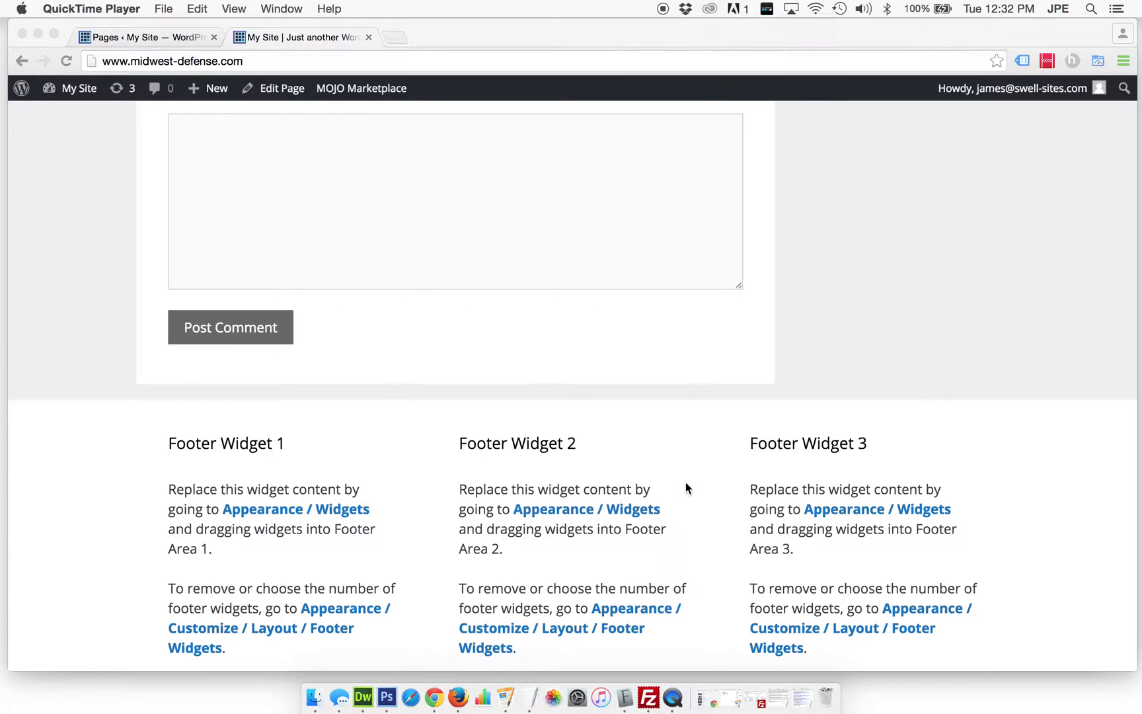
scroll(up, 3)
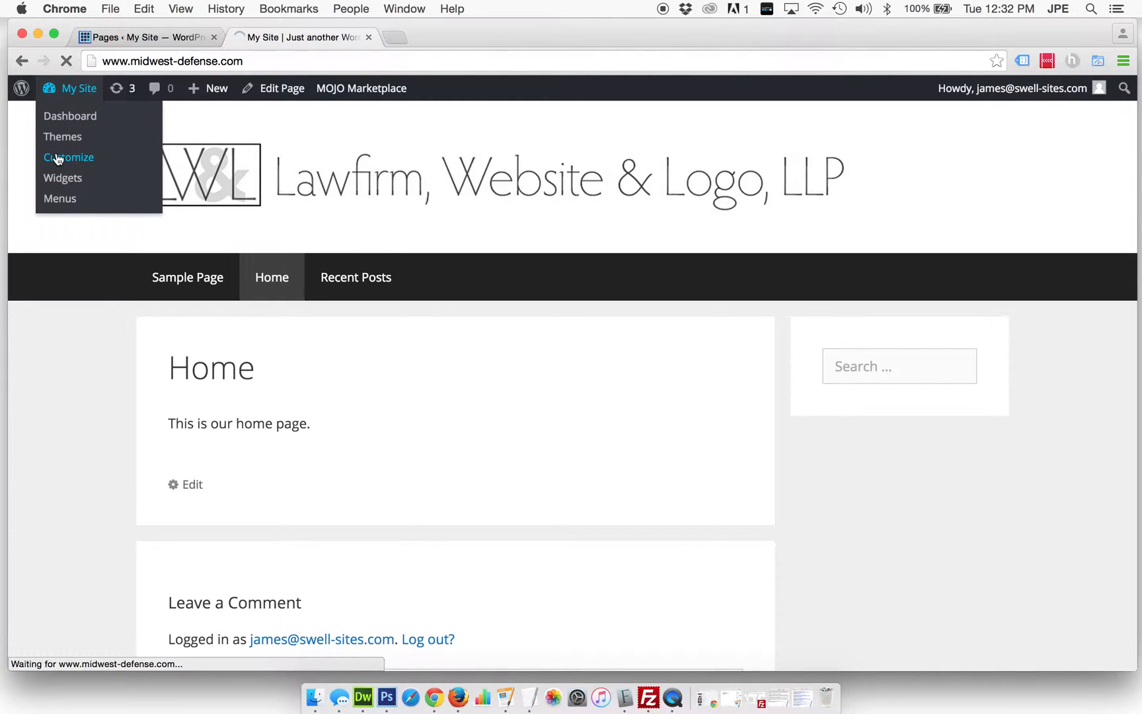
click(69, 157)
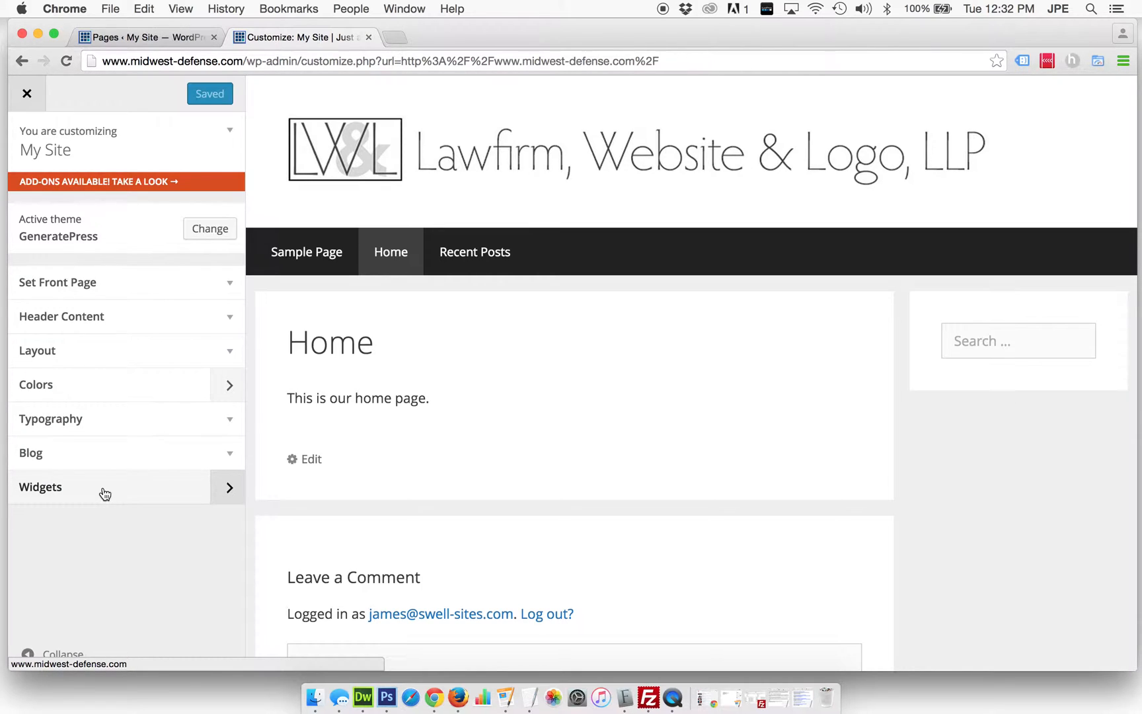
scroll(down, 3)
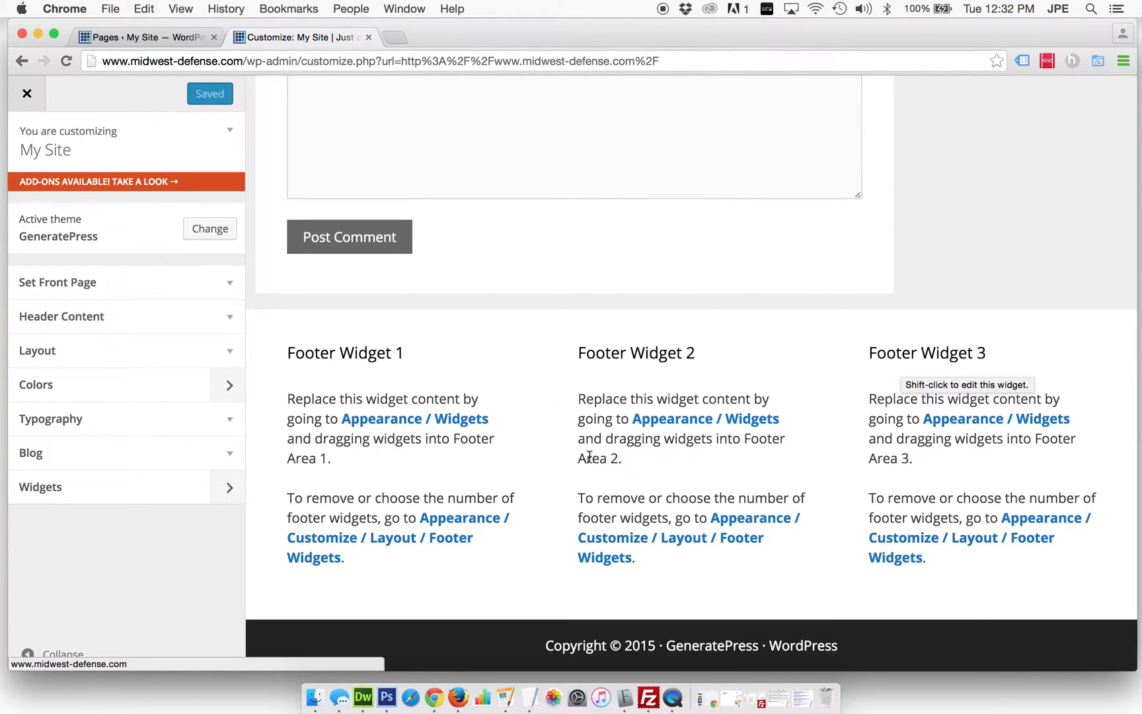
- Set Footer Widgets to 1 in the Layout section and publish the change
click(125, 351)
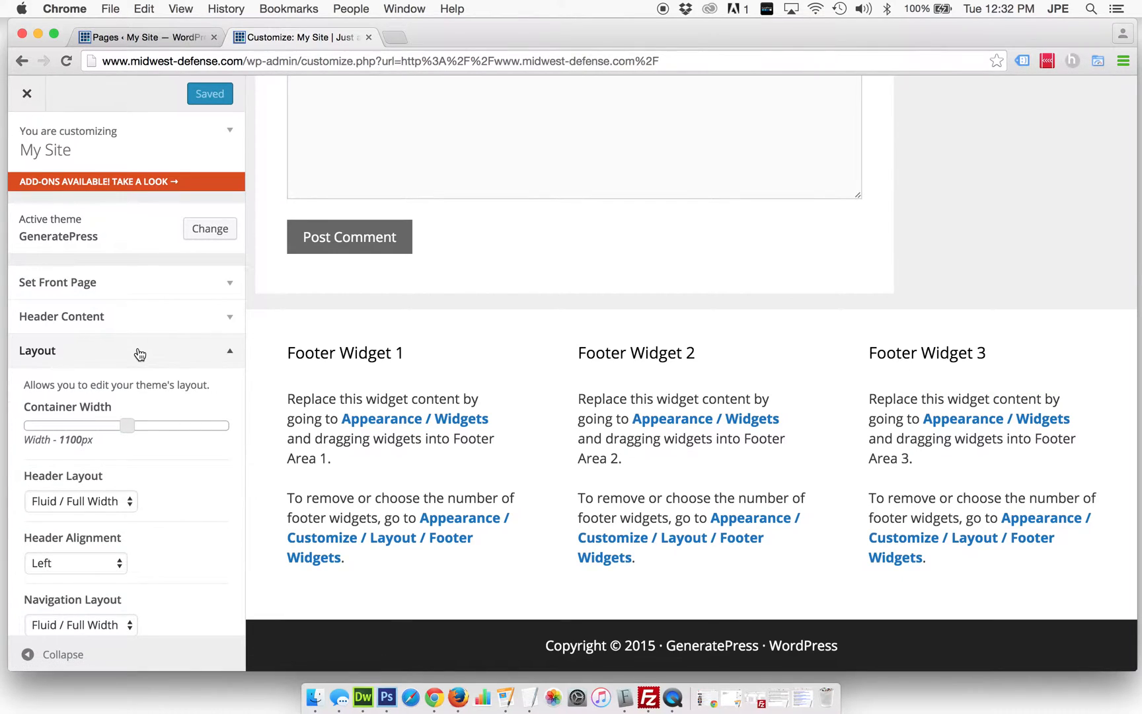
scroll(down, 3)
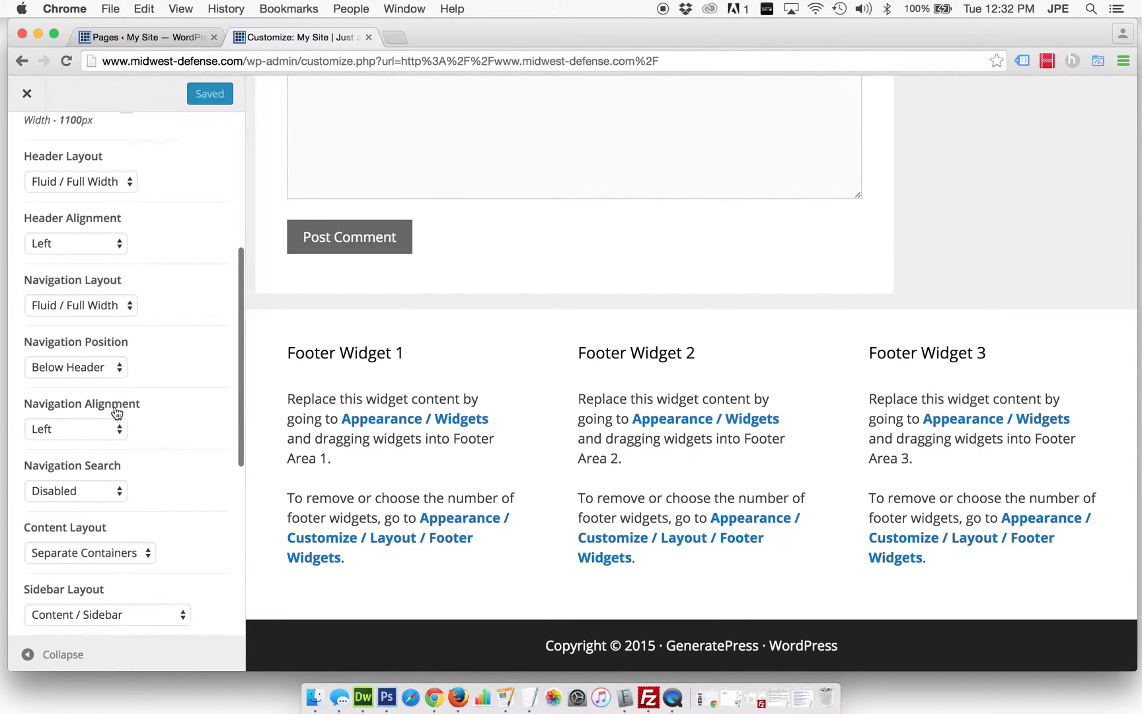
scroll(down, 3)
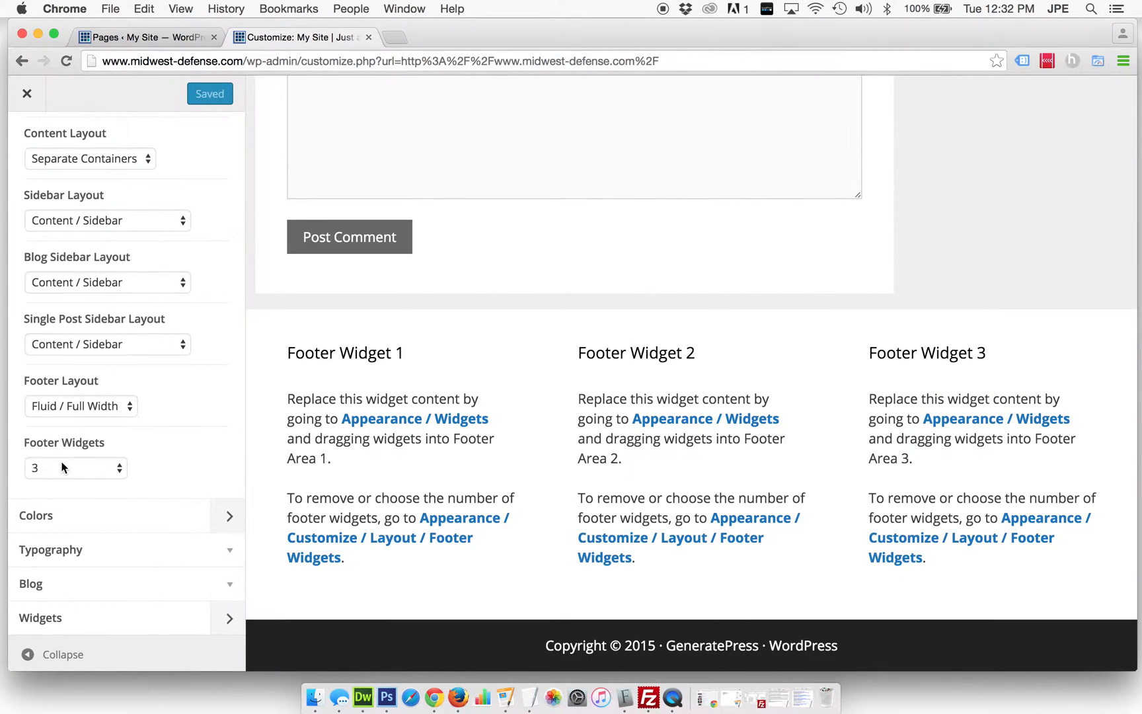
click(76, 468)
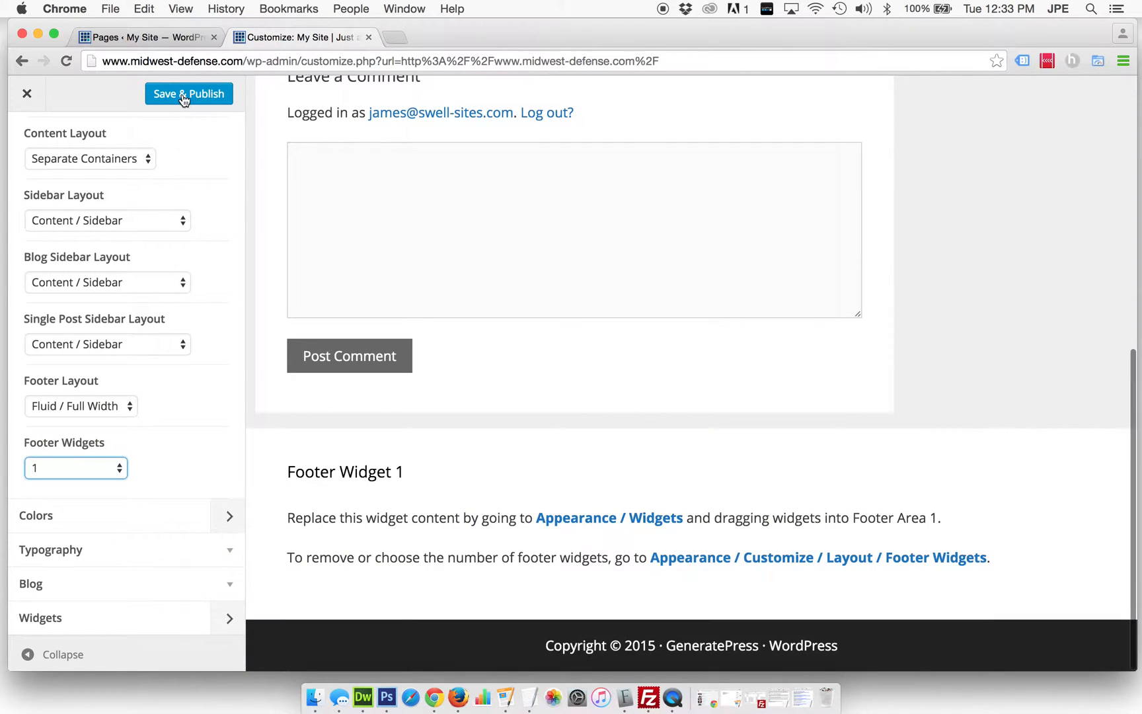
click(188, 94)
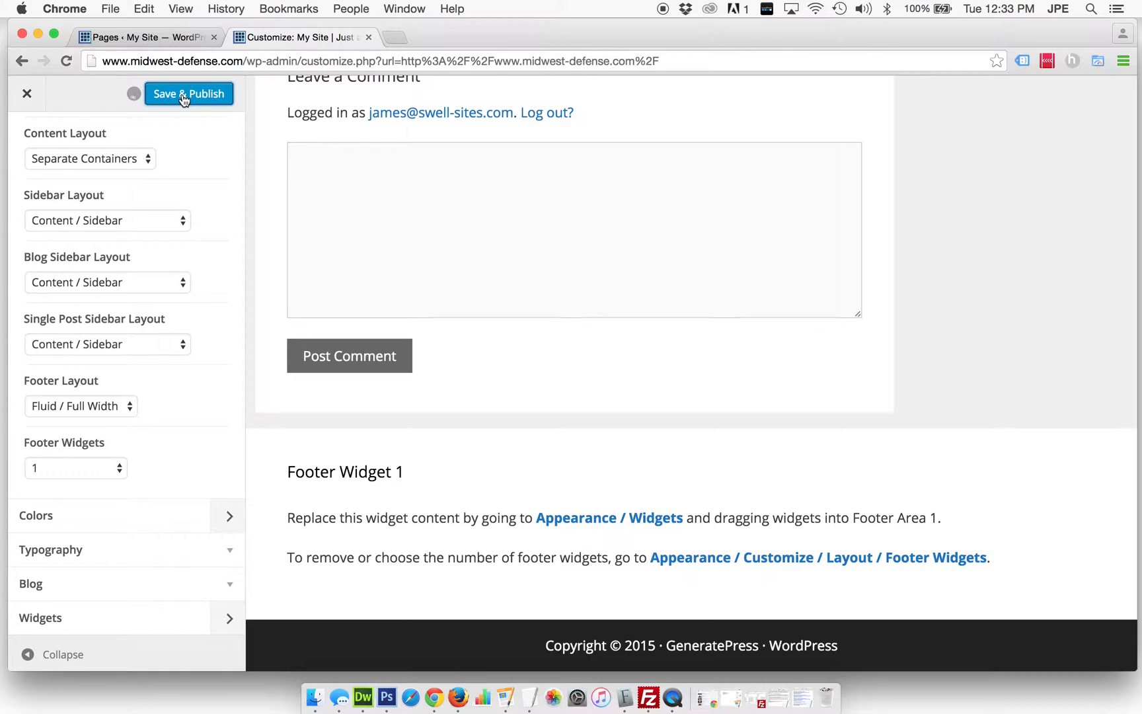
click(188, 94)
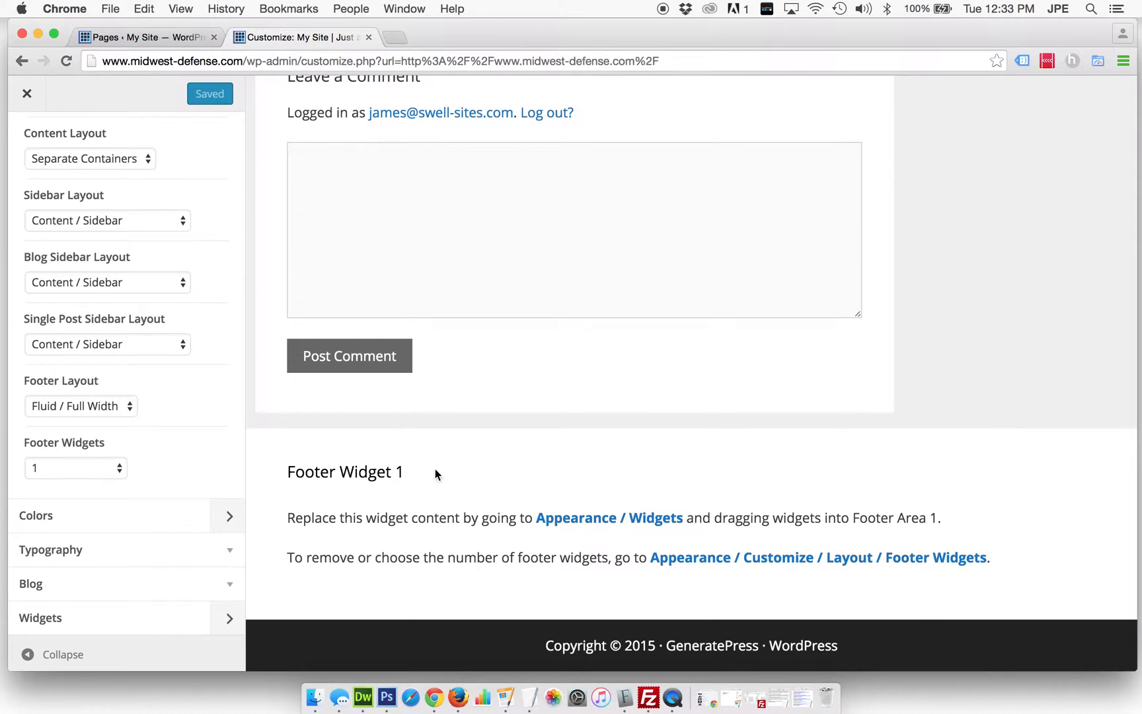
mouse_move(127, 410)
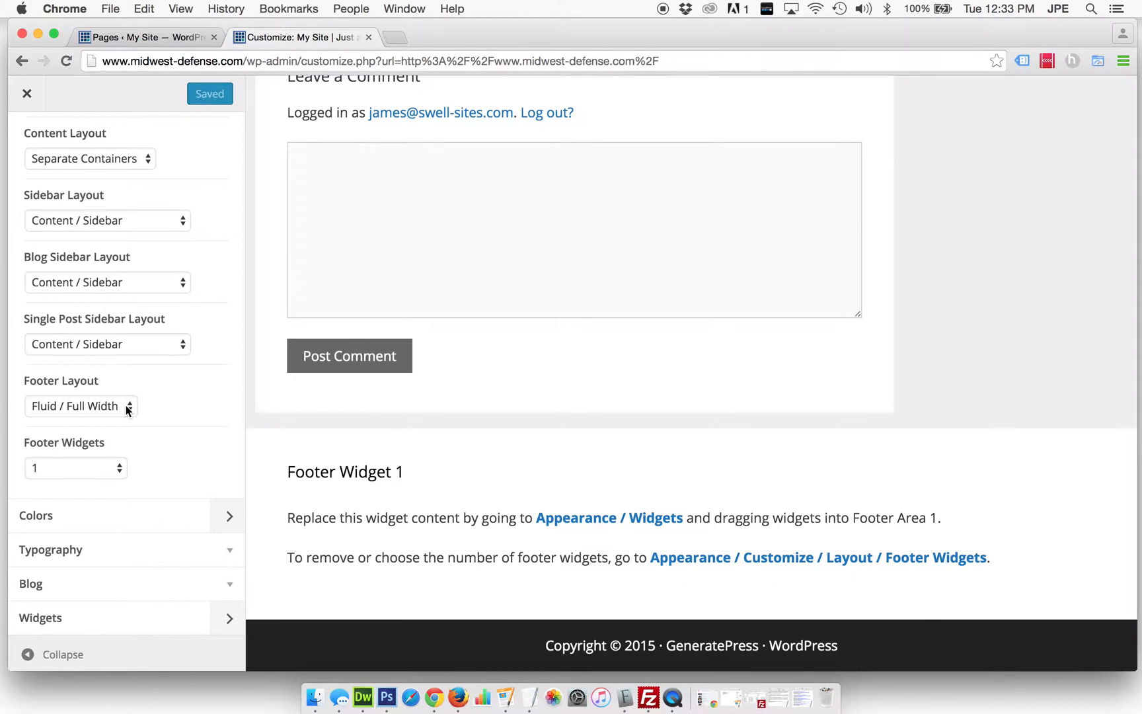
- Add a Text widget to the Footer Widget 1 area from the Widgets panel
click(26, 94)
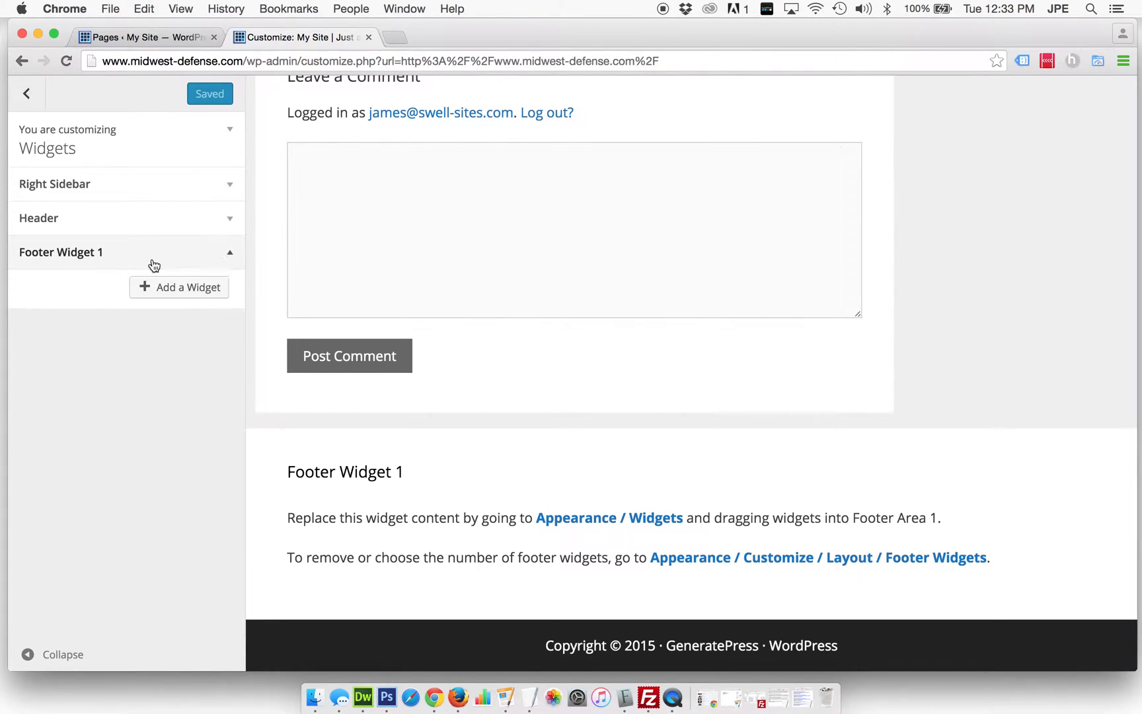
click(178, 287)
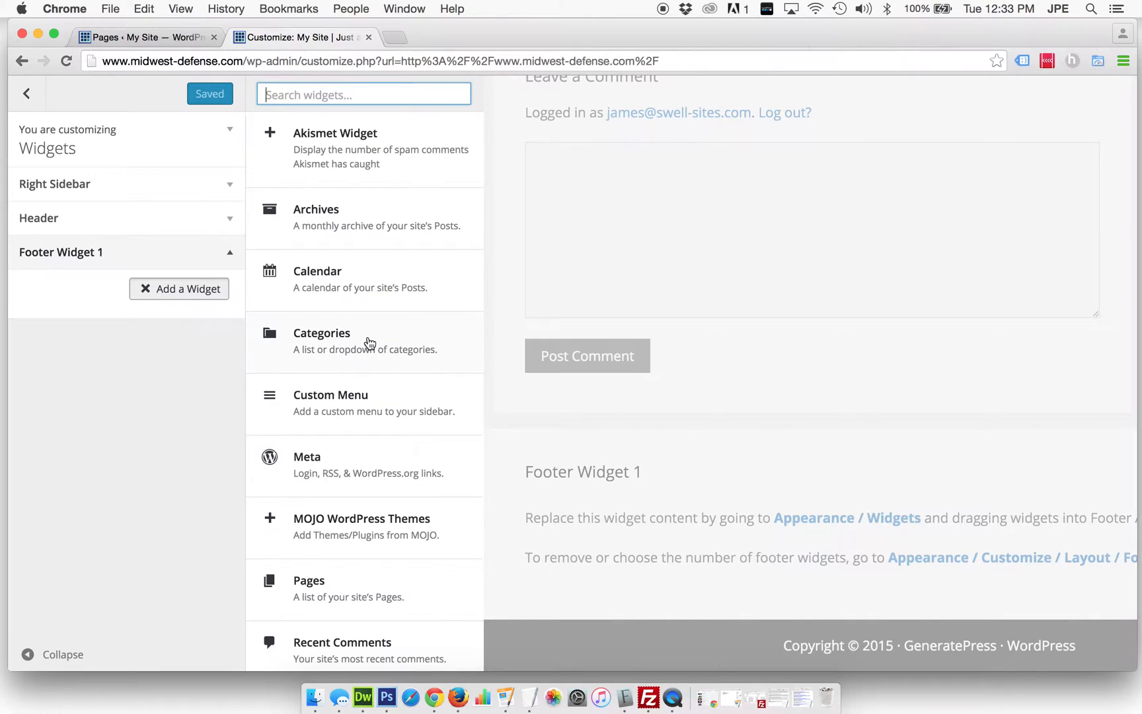
scroll(down, 3)
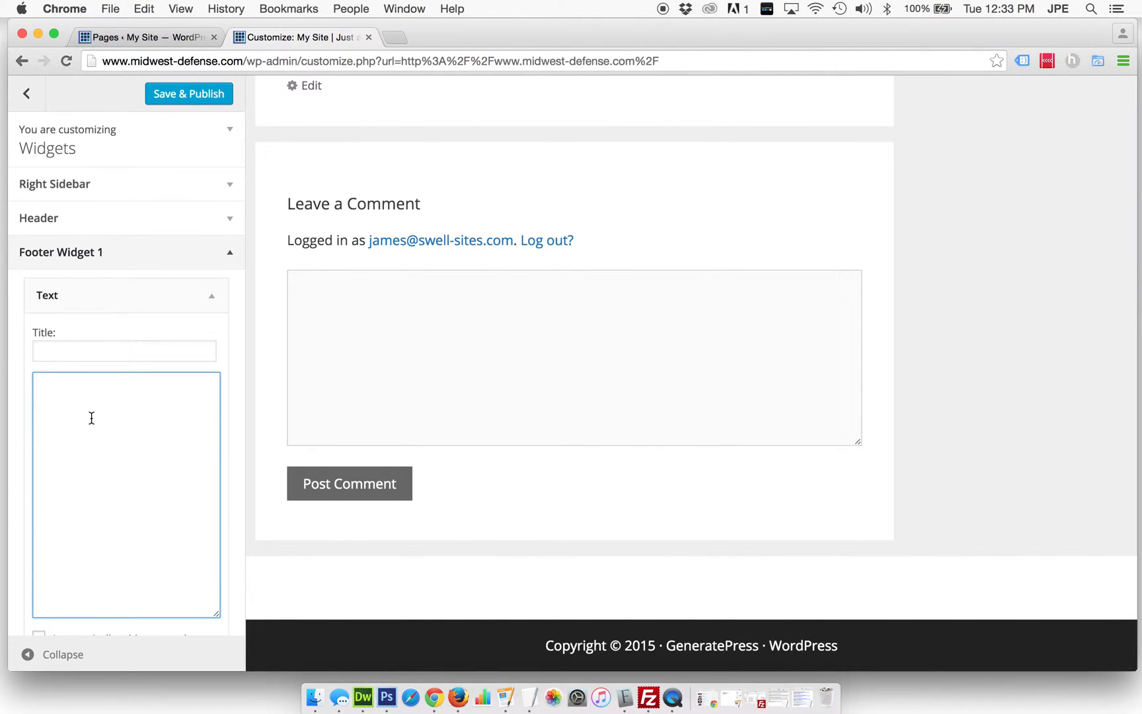
- Enter 'Thank you for visiting our new website.' as the widget body and publish it
text(Thank)
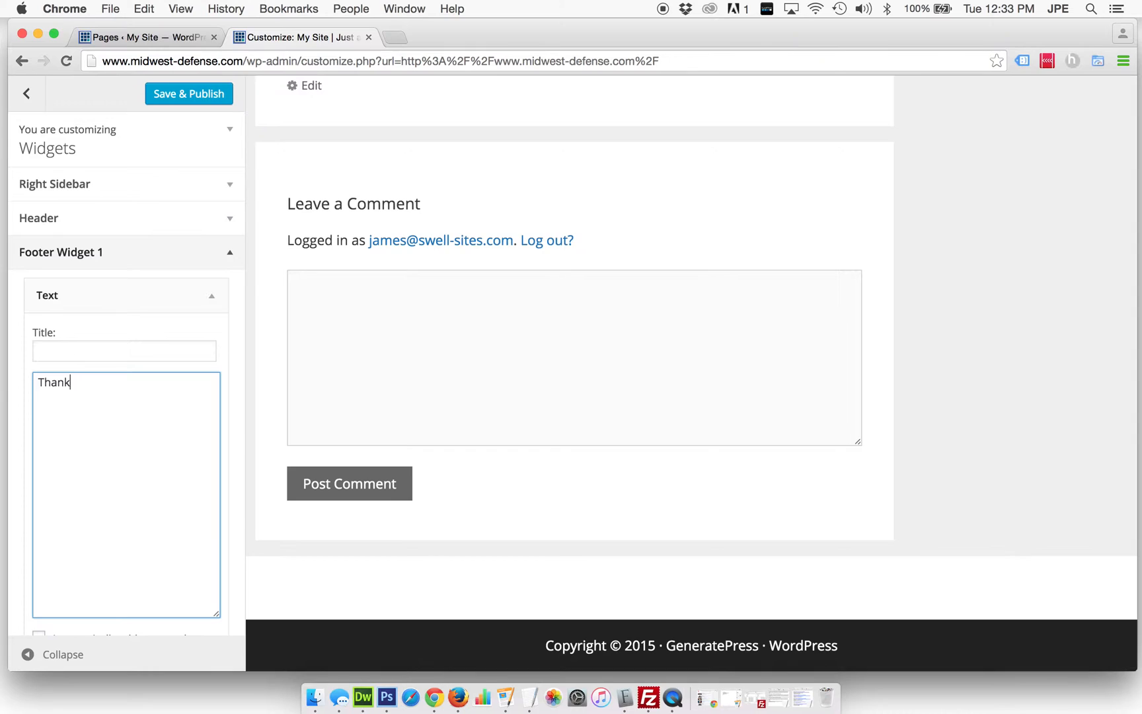
text(f)
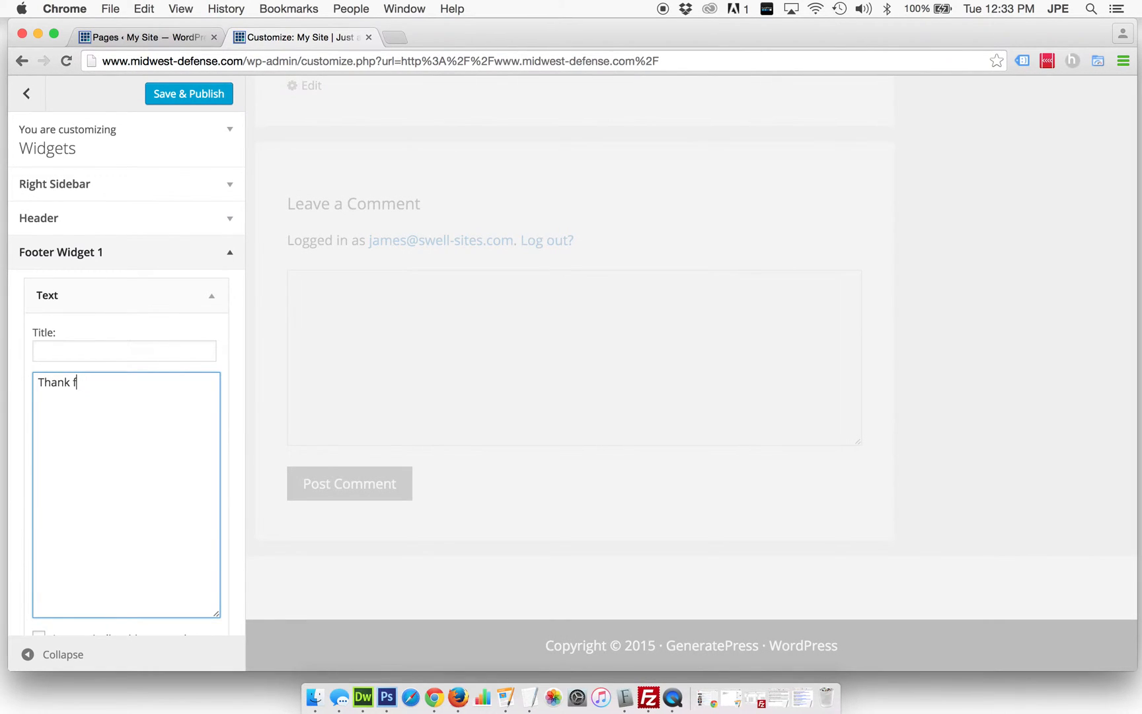
text(you for visiting)
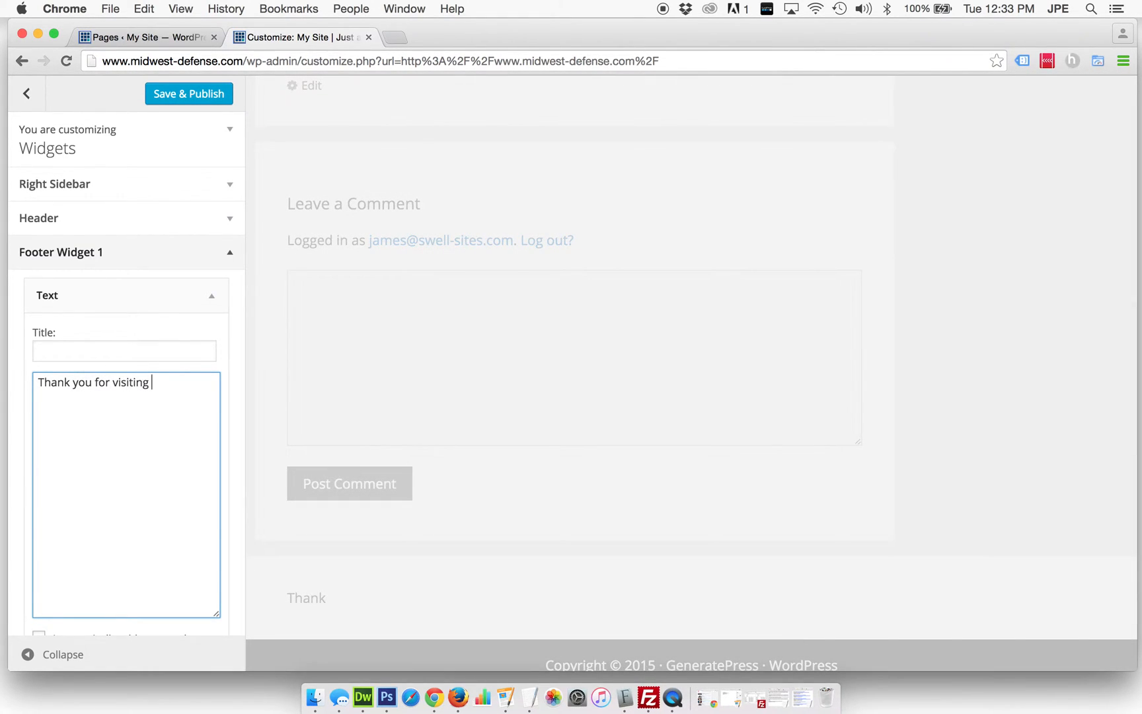
text(our new website.)
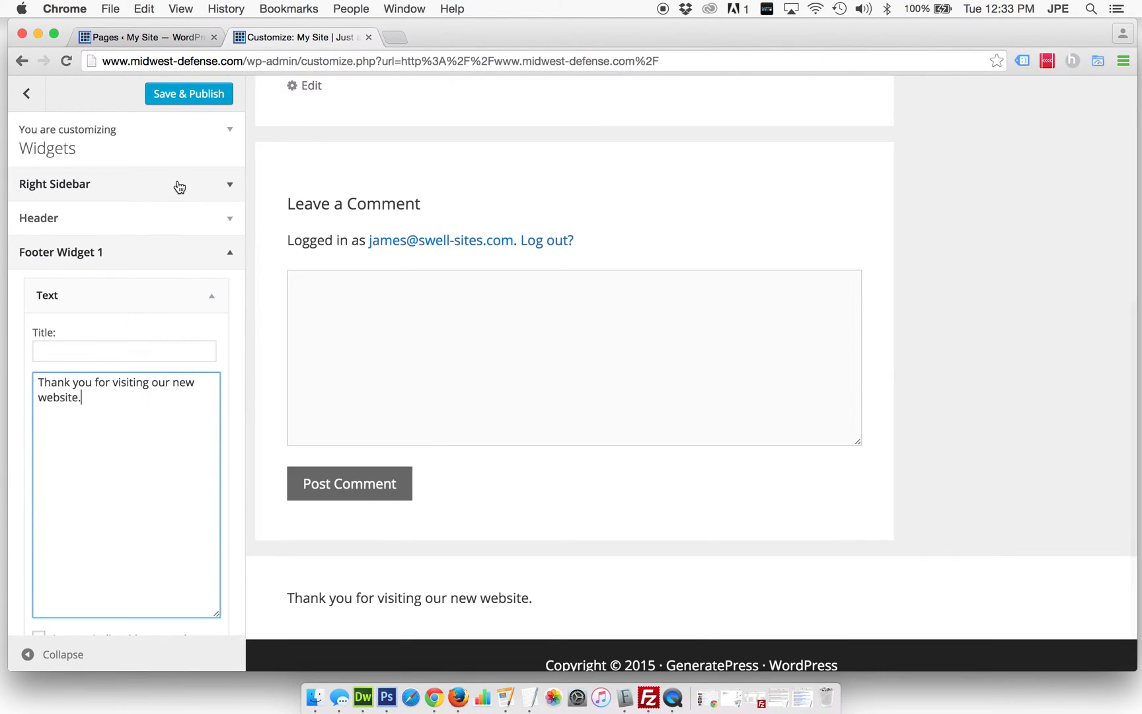
click(187, 94)
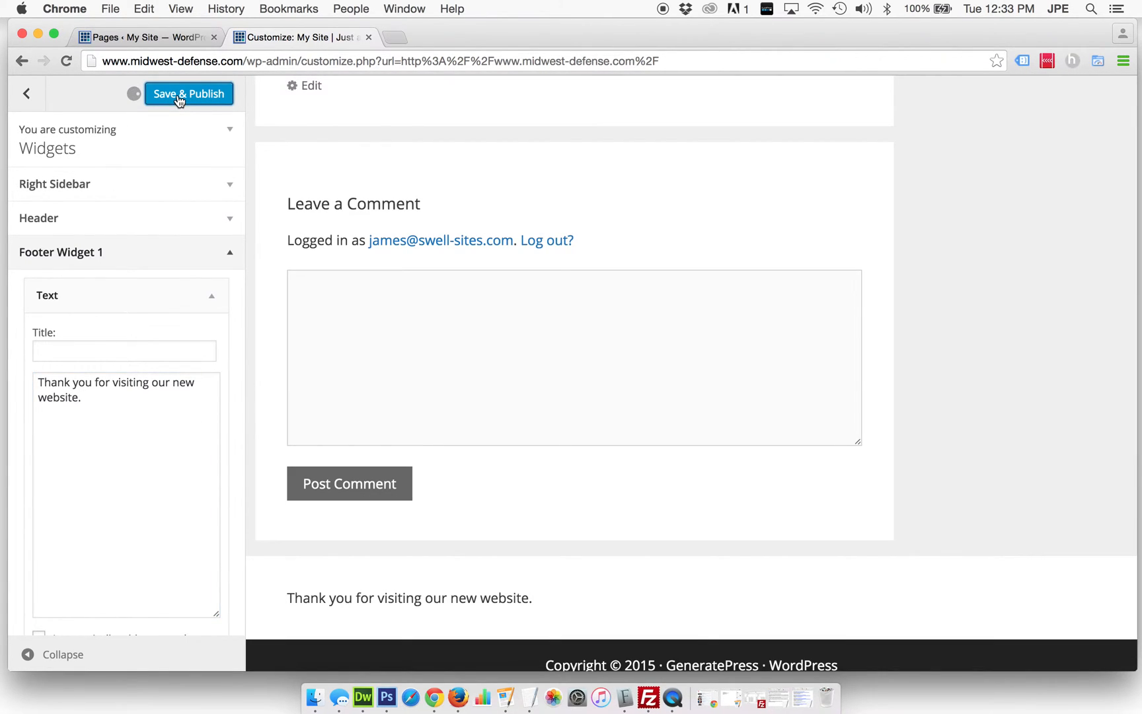
click(188, 94)
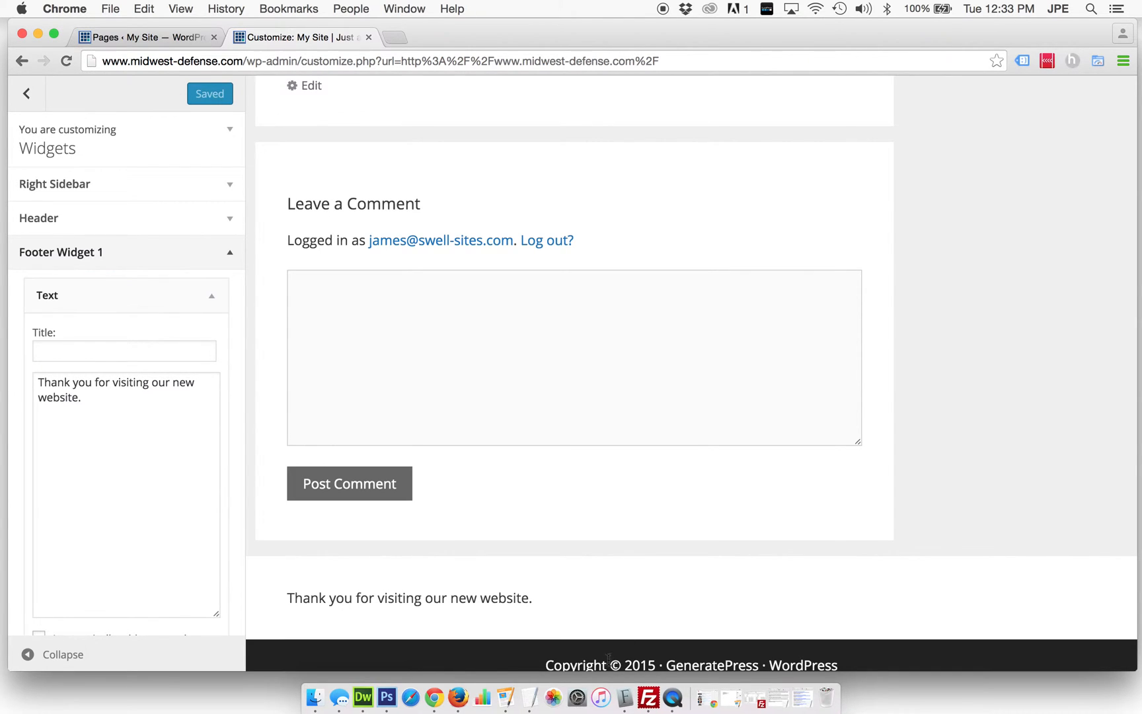
mouse_move(862, 671)
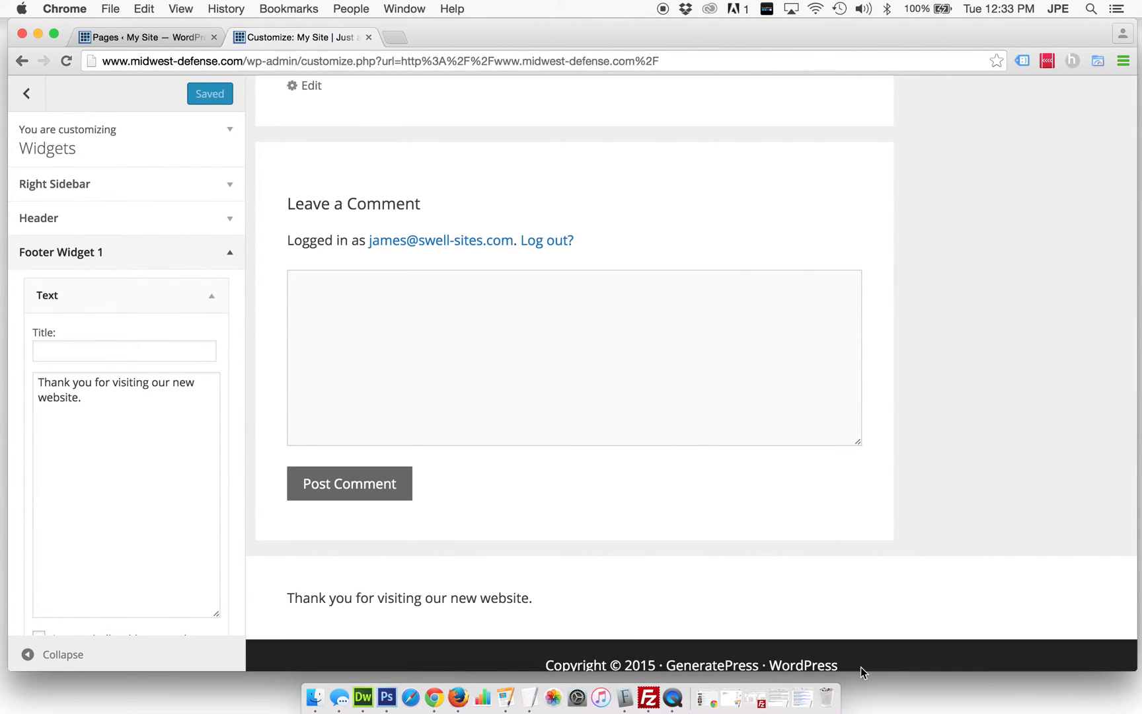
mouse_move(557, 443)
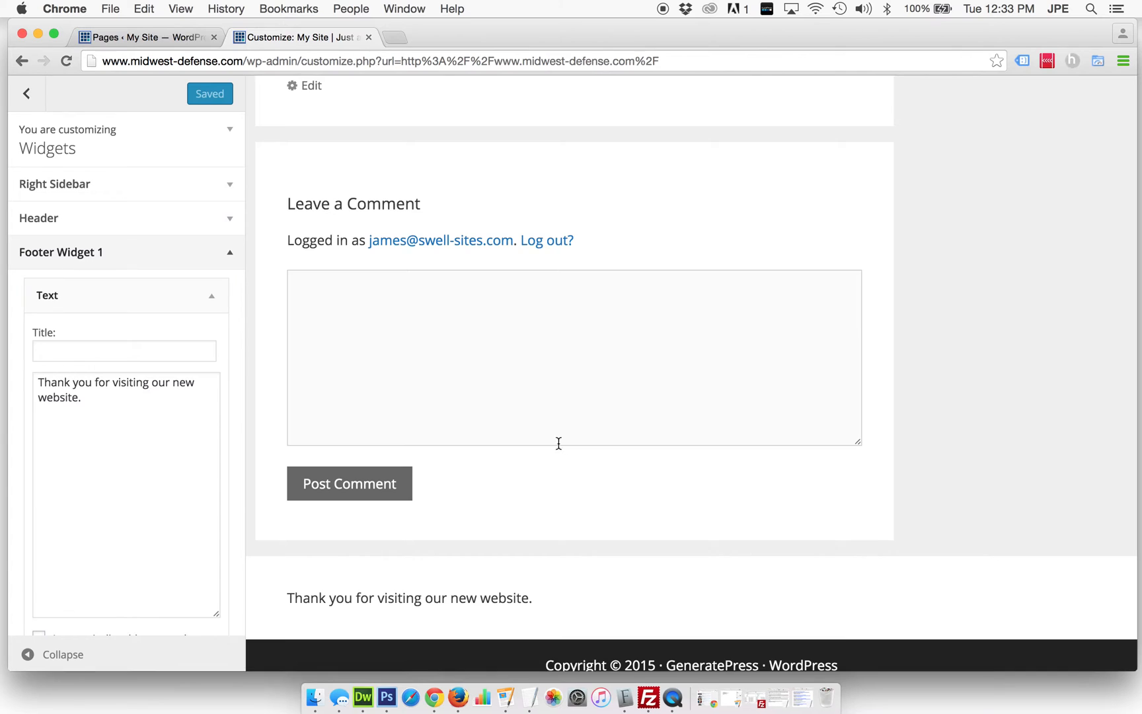
- Close the Customizer and check the live home page footer shows the new text
click(26, 94)
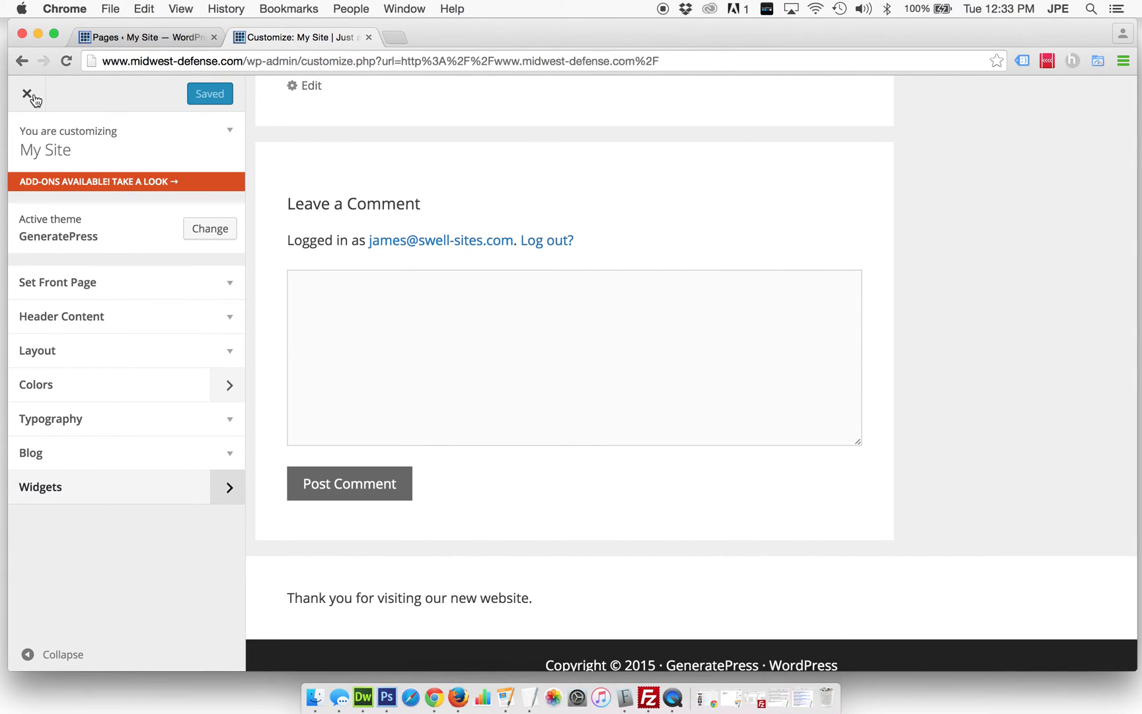
click(27, 94)
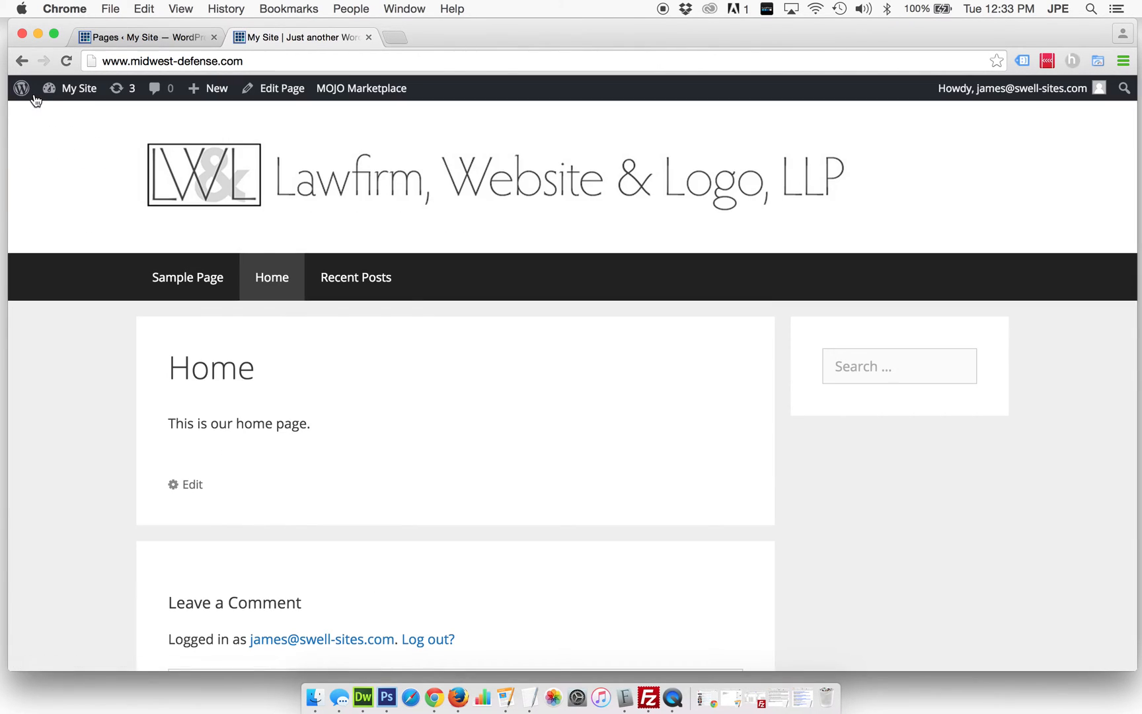
scroll(down, 3)
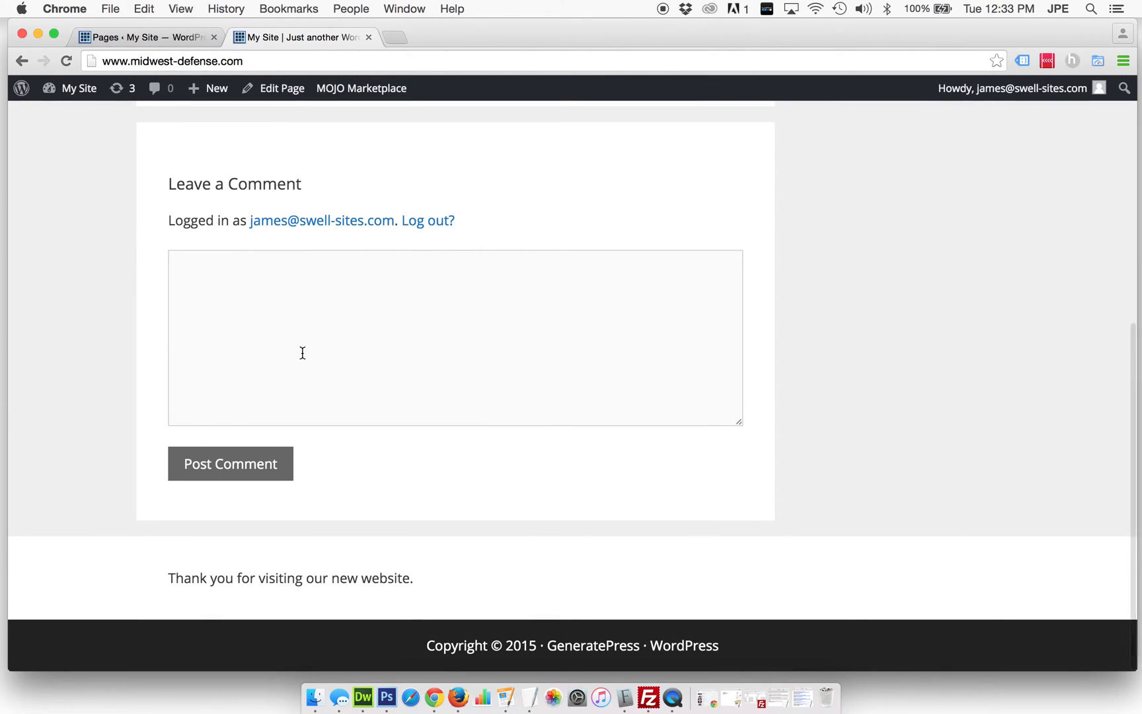
mouse_move(751, 476)
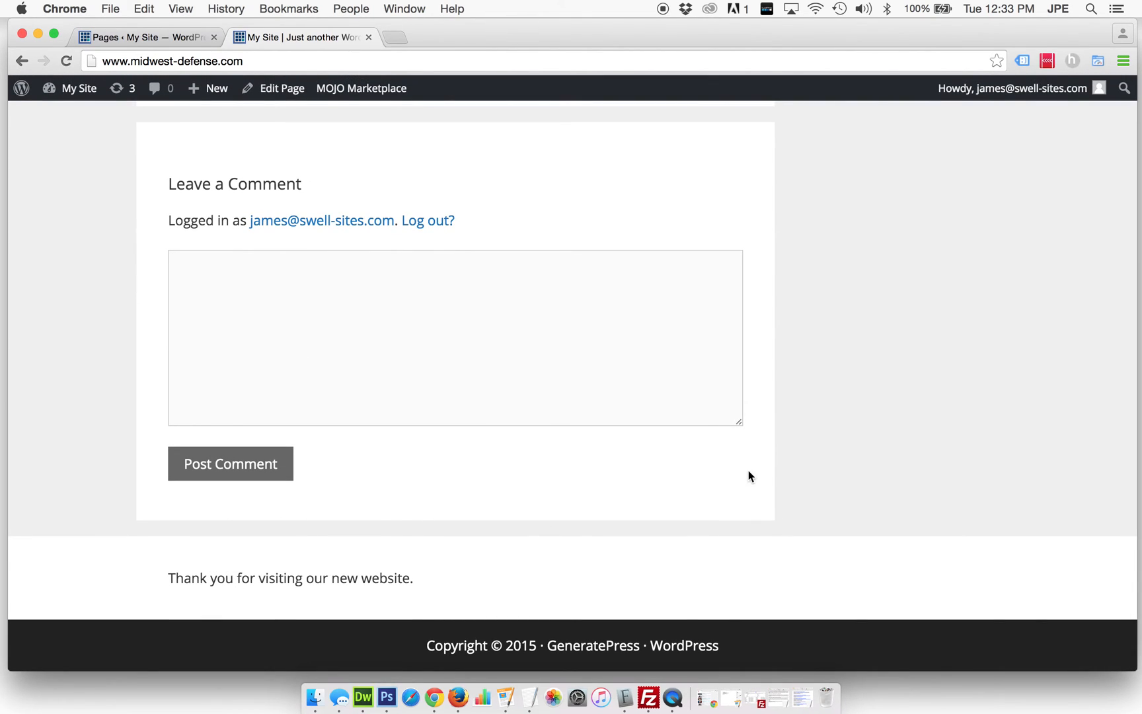
mouse_move(459, 597)
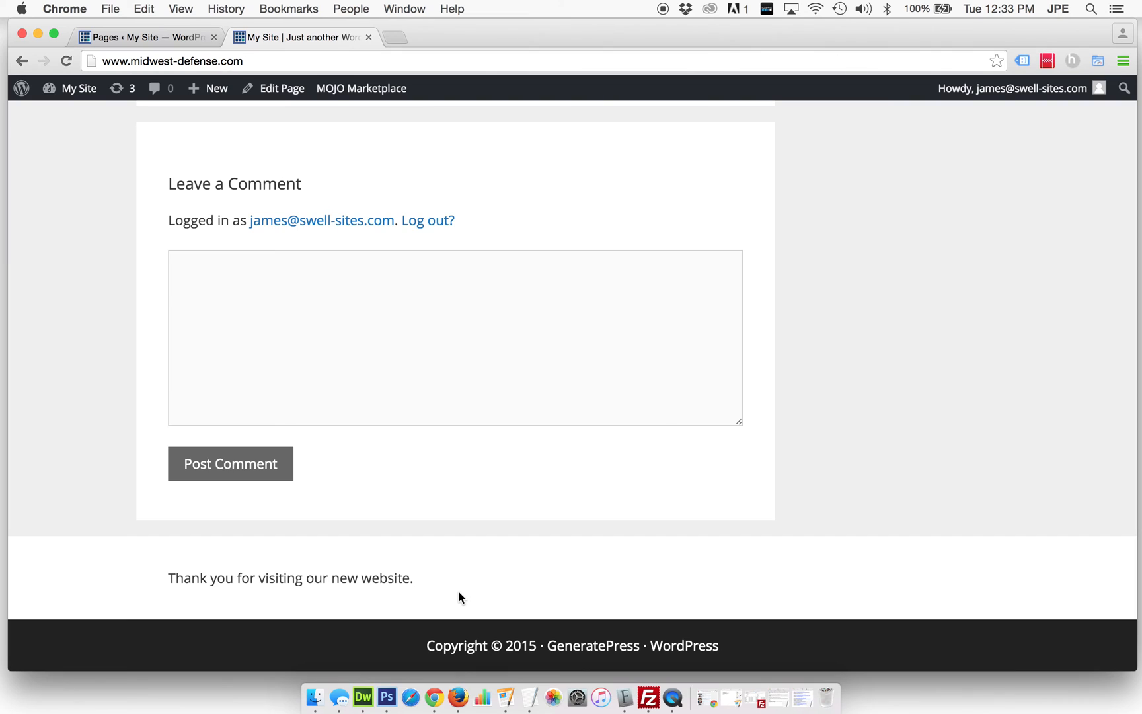
scroll(up, 3)
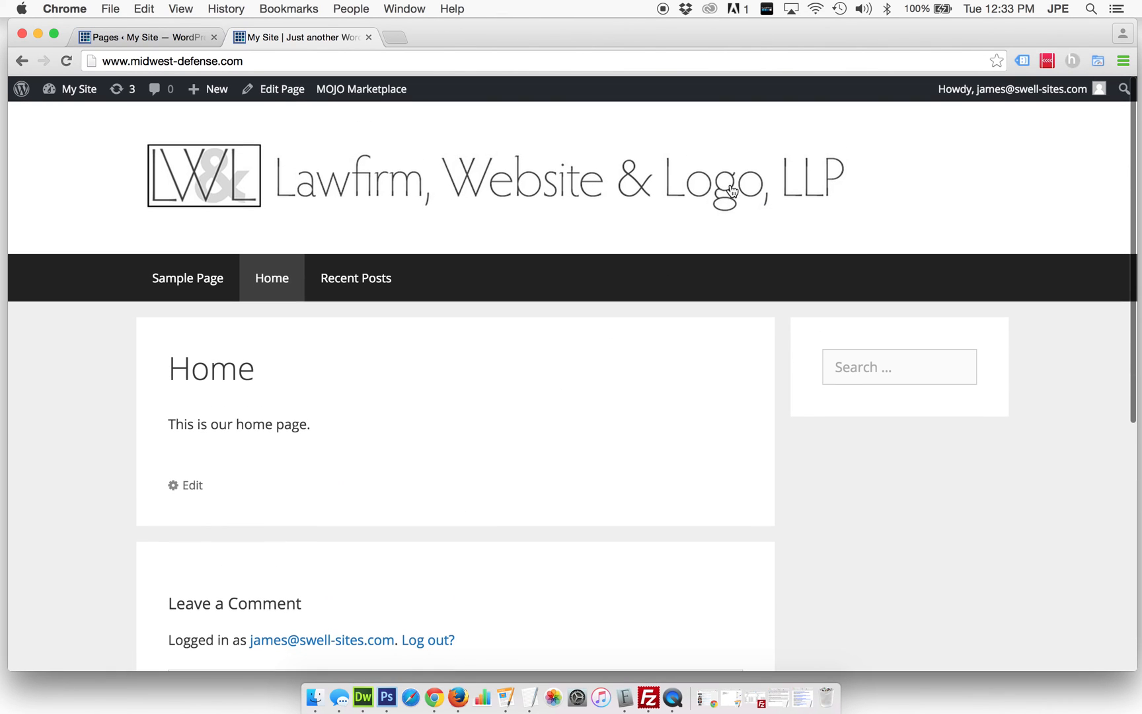